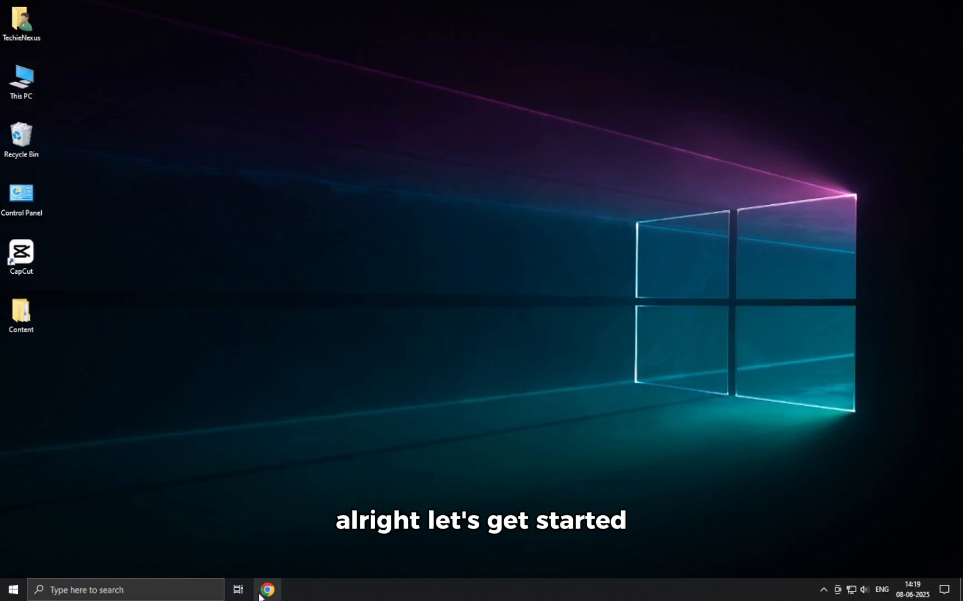
Launch Chrome and search Google for 'Ventoy' to reach ventoy.net
left_click(266, 590)
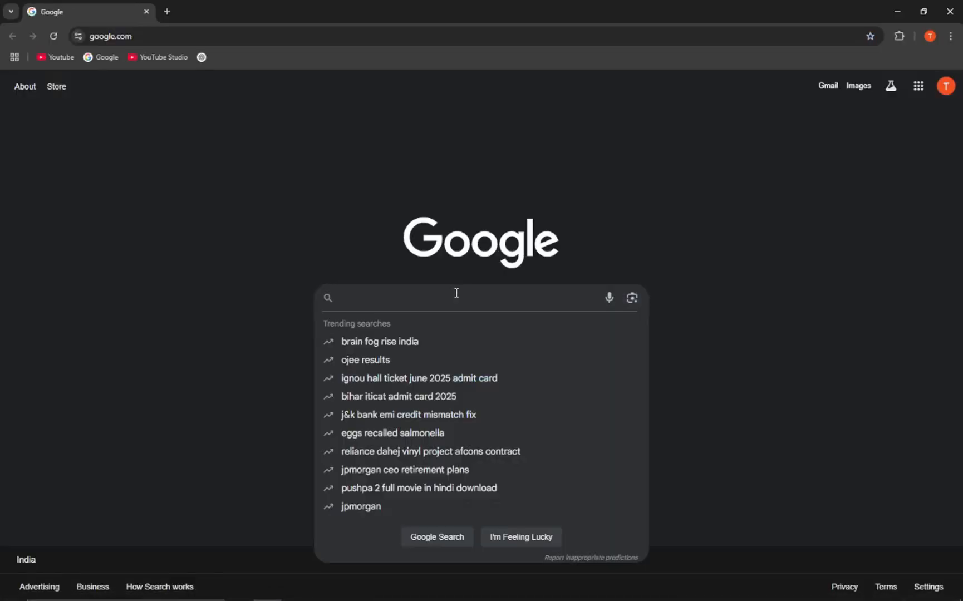
type("Vent")
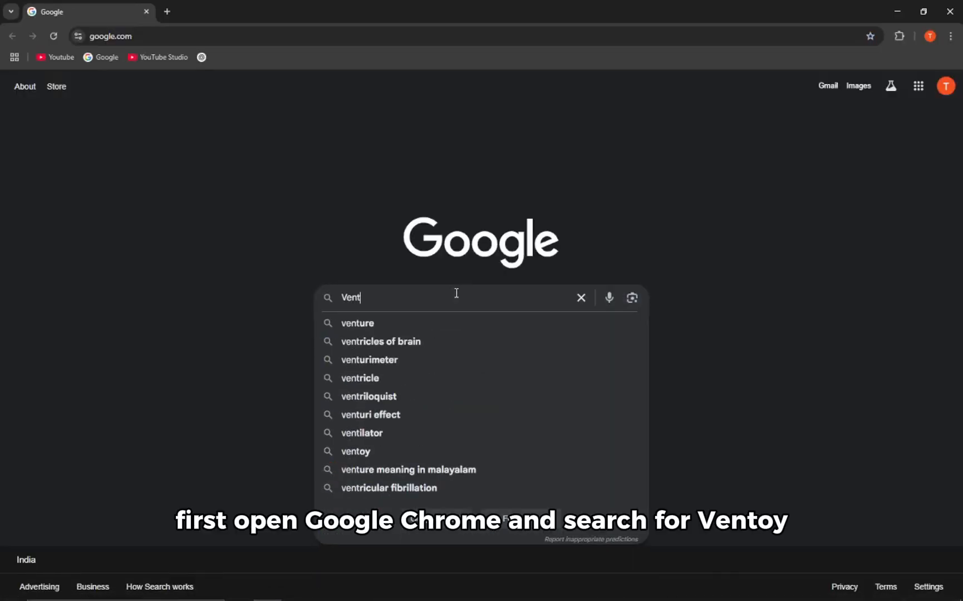
key("Enter")
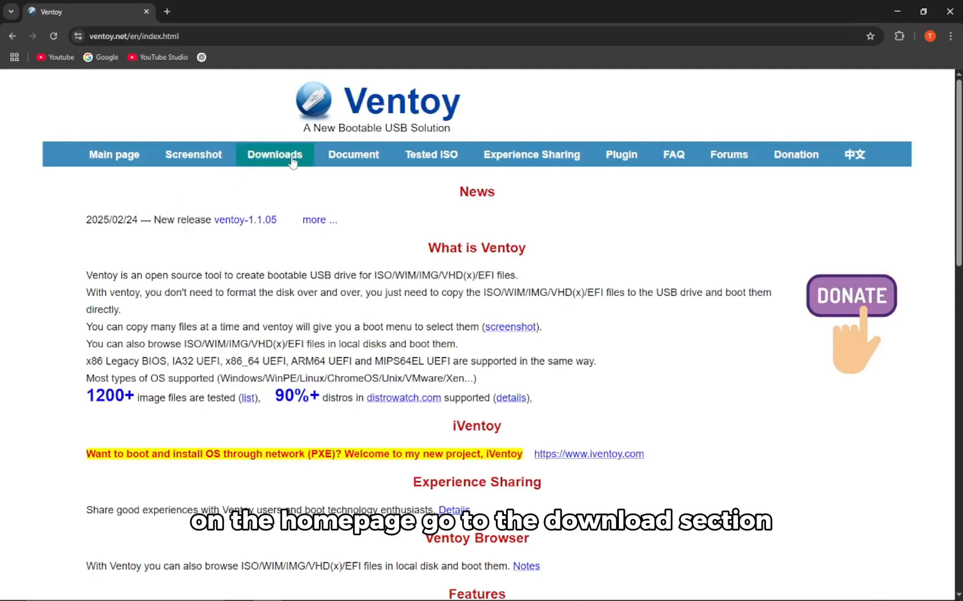
Go to Ventoy's Downloads page and follow the sourceforge.net link to its files page
left_click(275, 154)
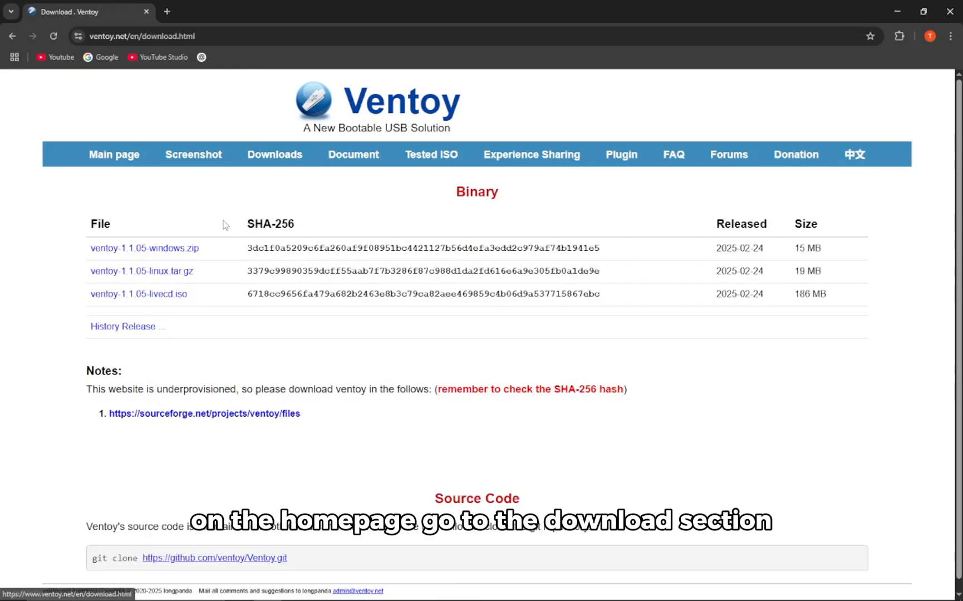
left_click(144, 248)
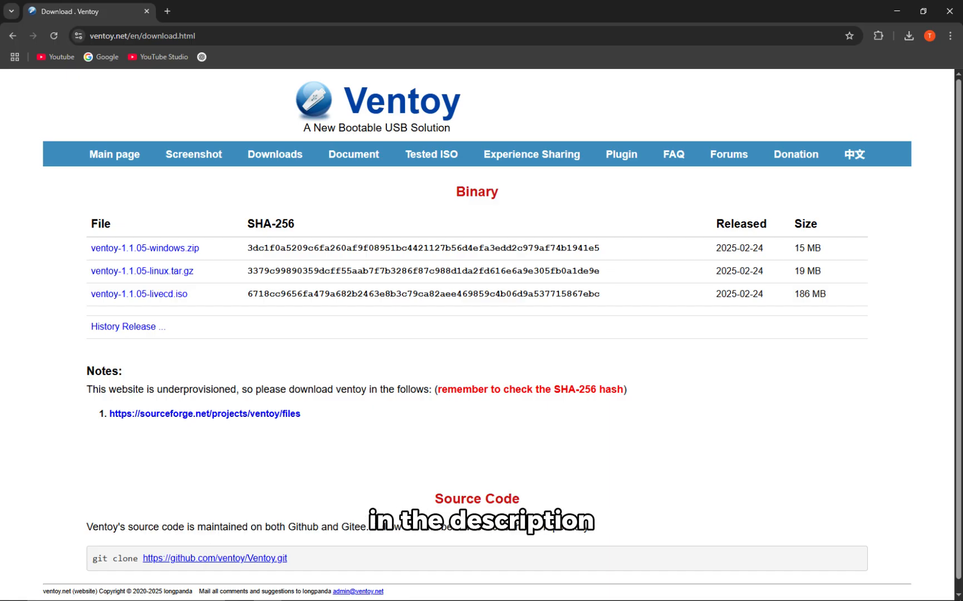
left_click(146, 249)
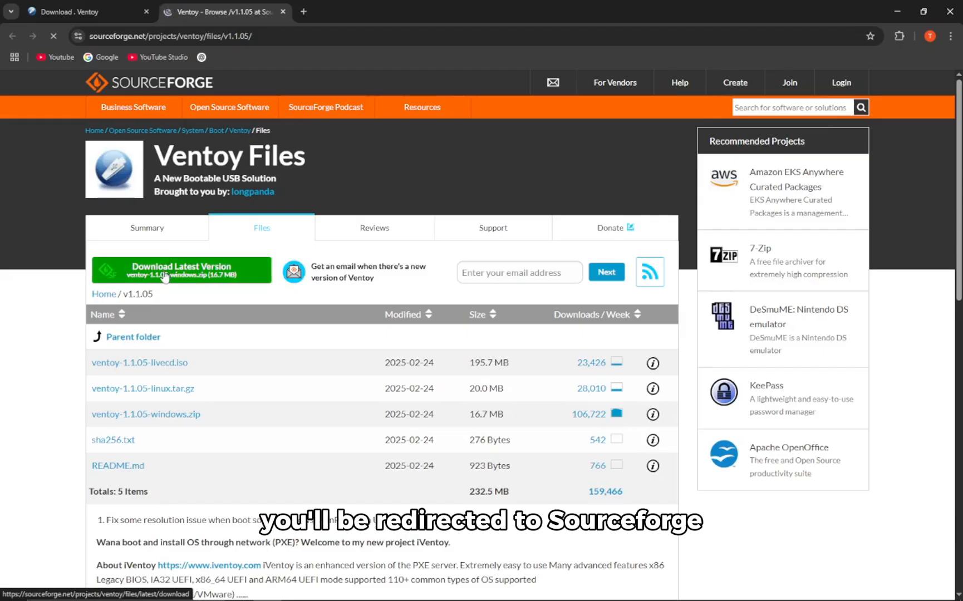
Download the latest Ventoy Windows zip from SourceForge
left_click(180, 269)
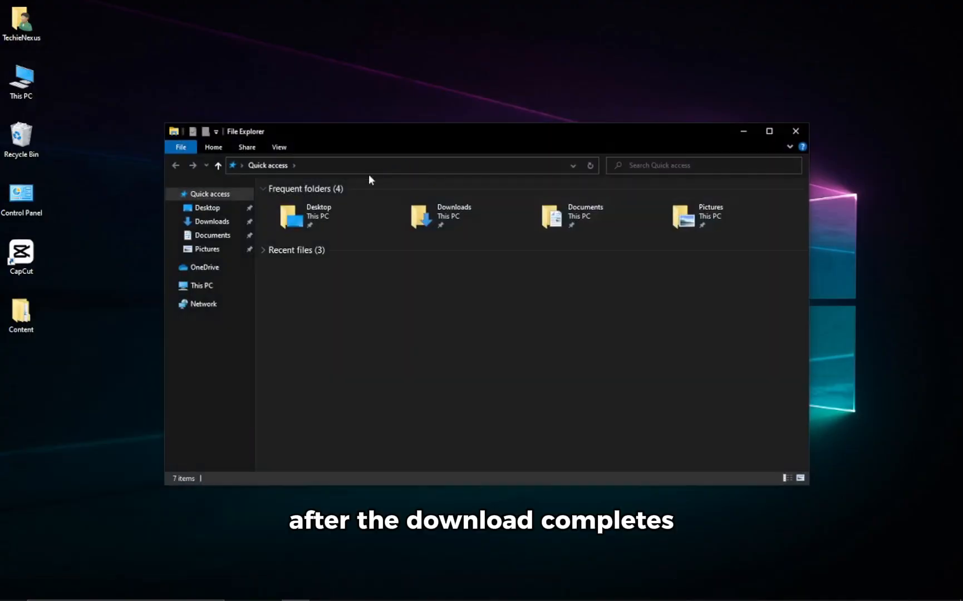
Extract the Ventoy zip in Downloads with Extract Here and enter the ventoy-1.1.05 folder
left_click(215, 222)
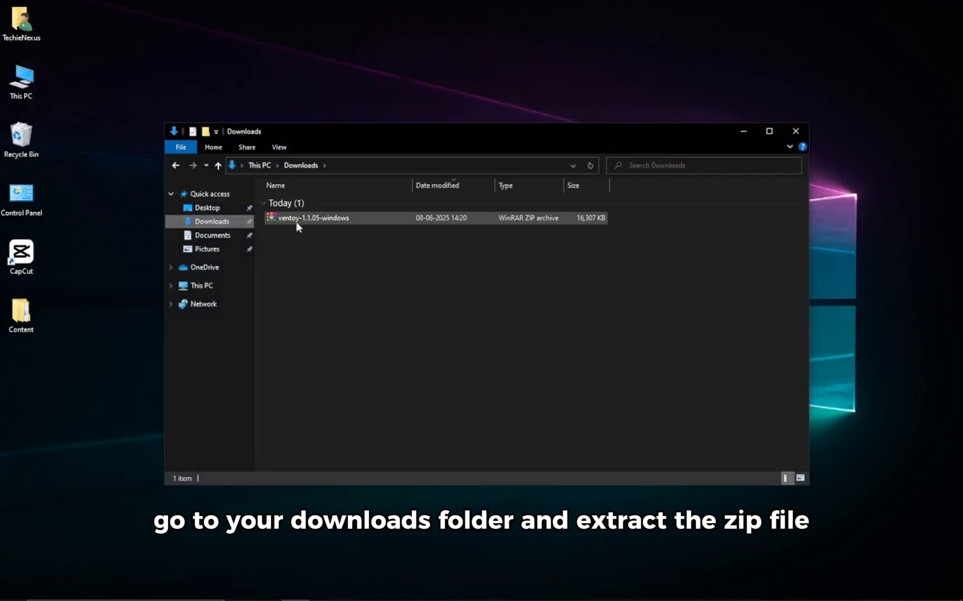
right_click(312, 219)
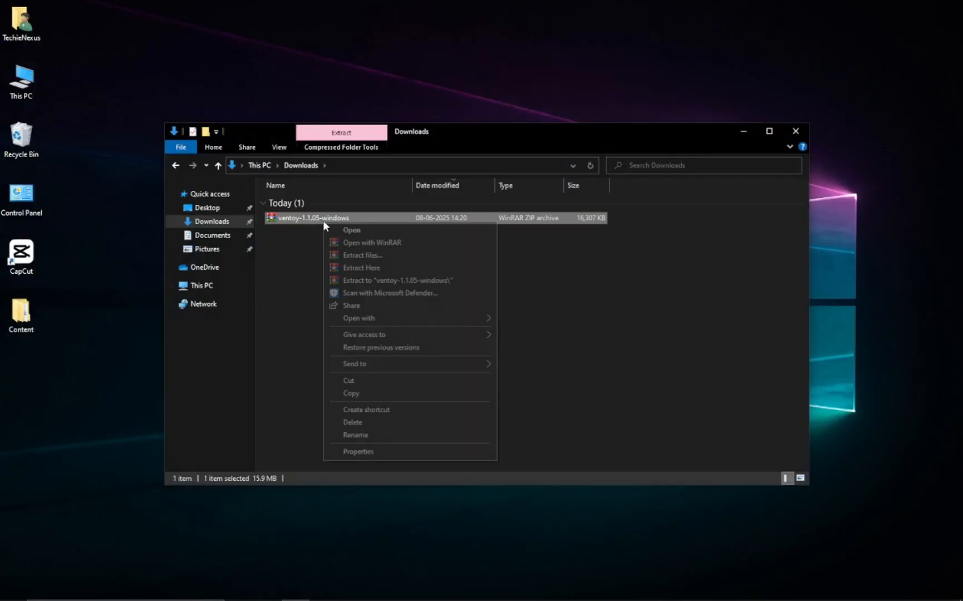
left_click(361, 267)
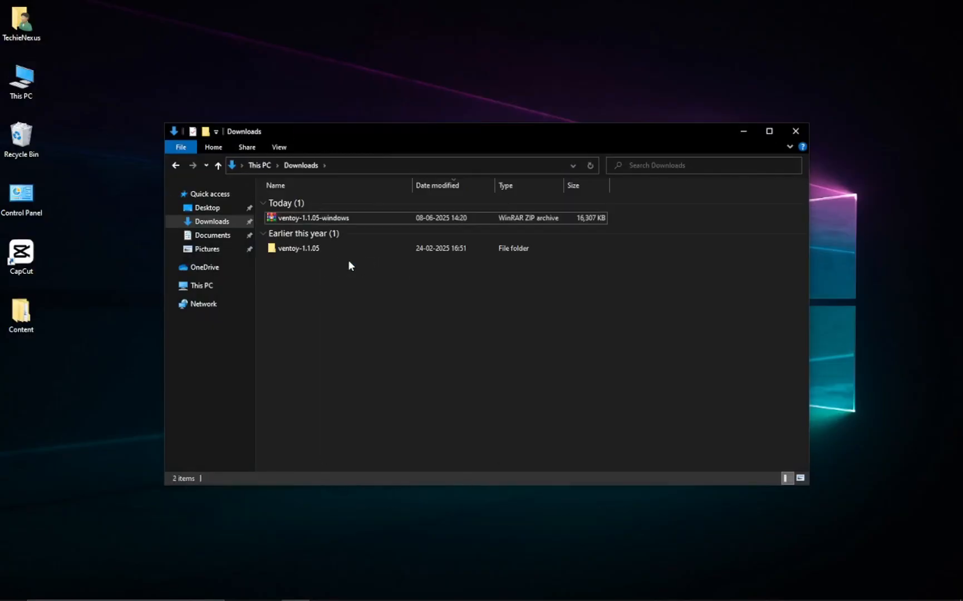
double_click(298, 249)
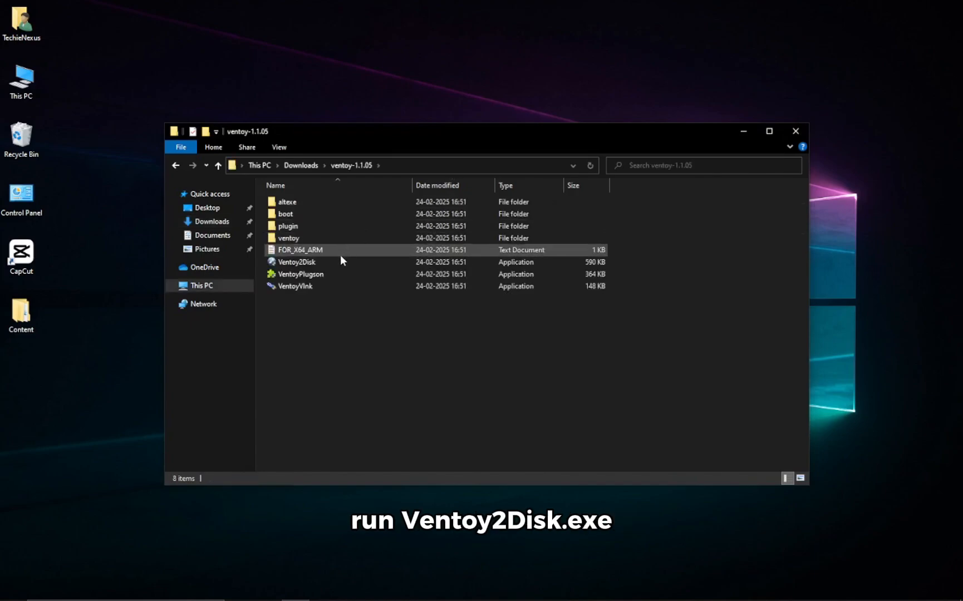
Run Ventoy2Disk and install Ventoy 1.1.05 on the 64GB SanDisk USB, accepting the format warning
double_click(297, 262)
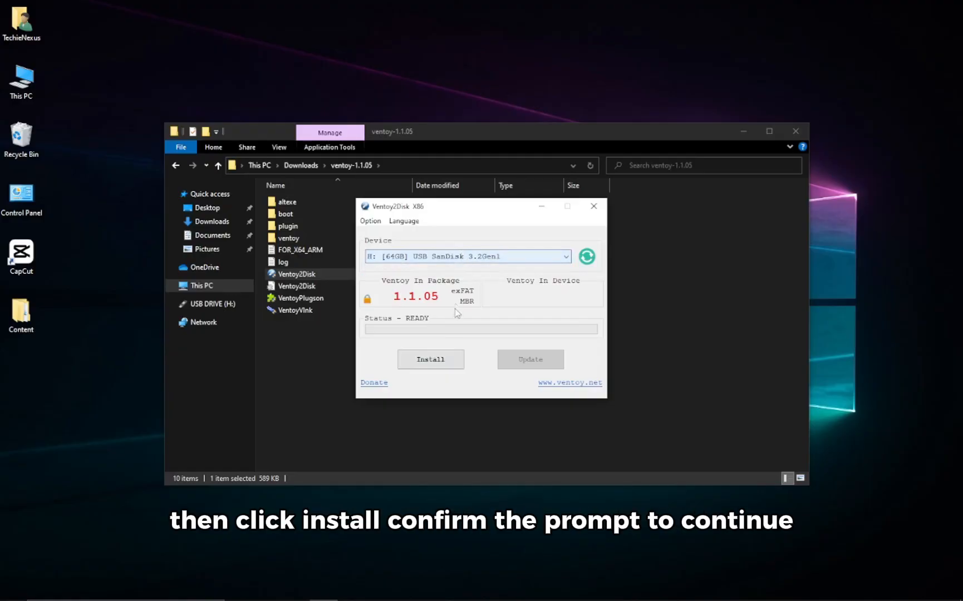
left_click(430, 359)
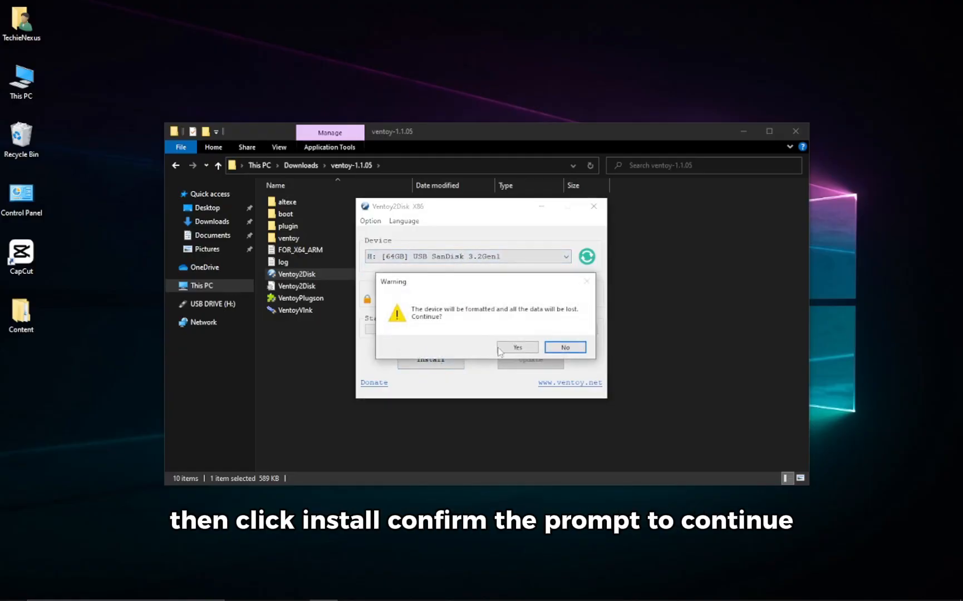
left_click(516, 347)
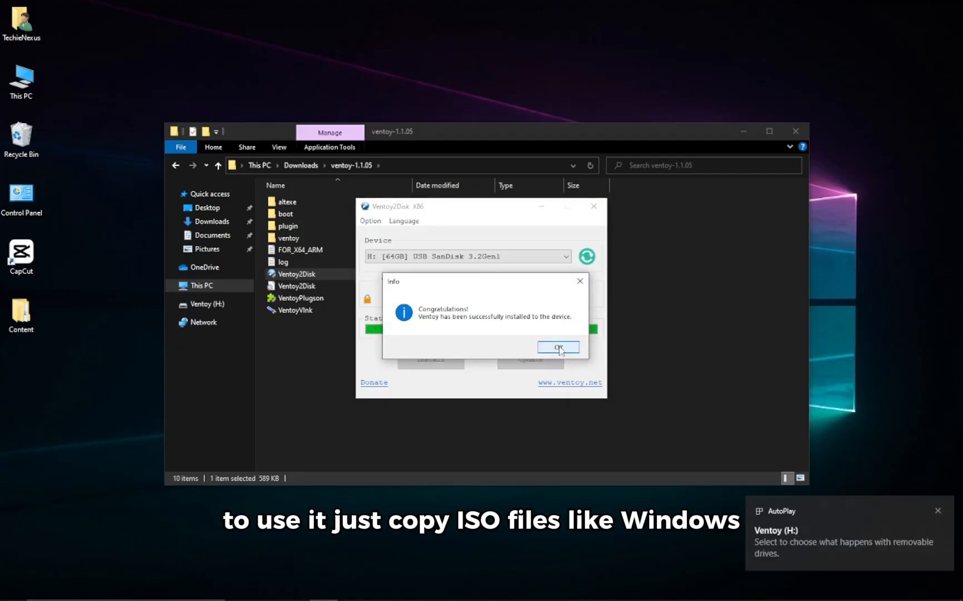
left_click(558, 347)
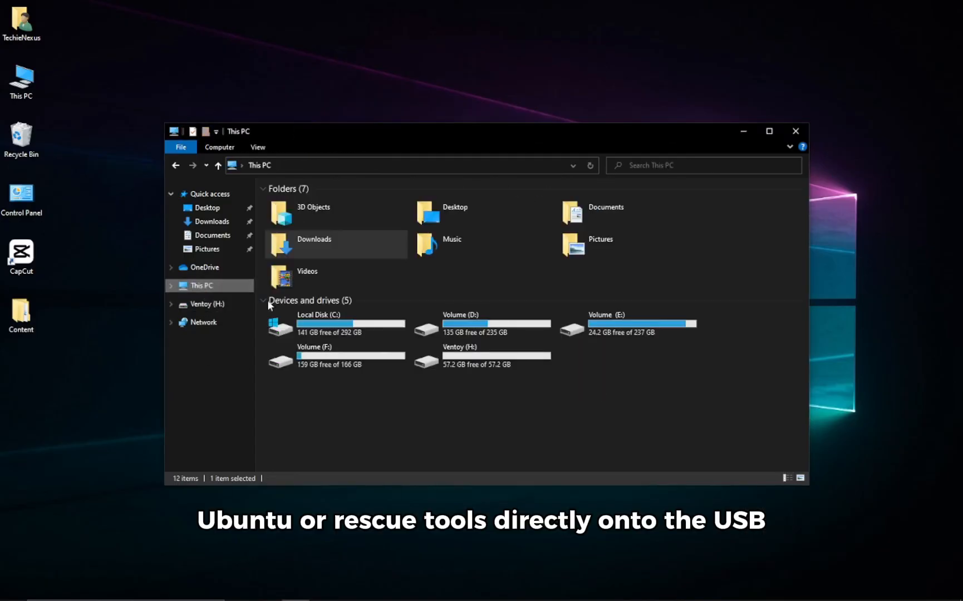
Show This PC to verify Ventoy (H:) with 57.2 GB free among the drives
left_click(336, 355)
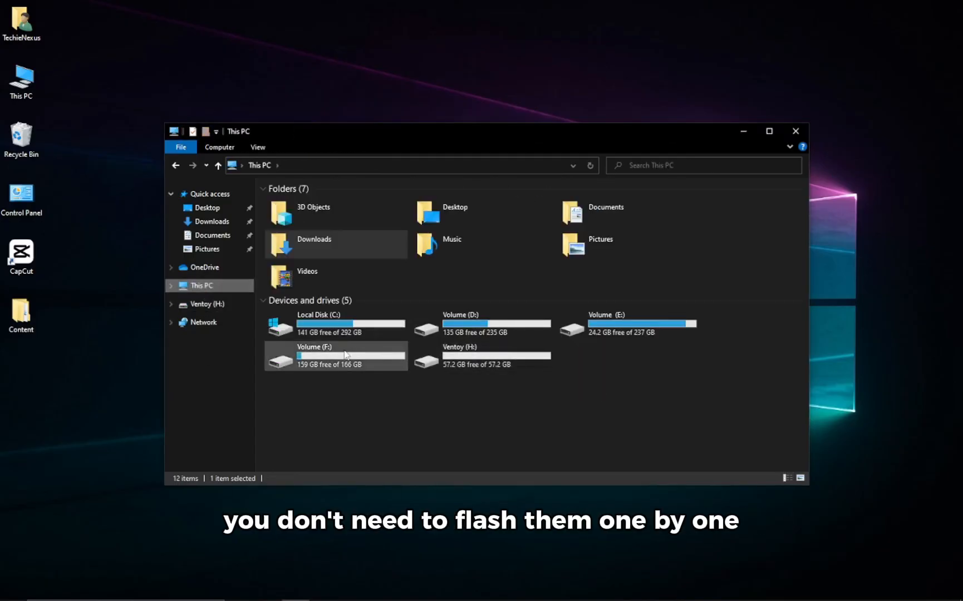